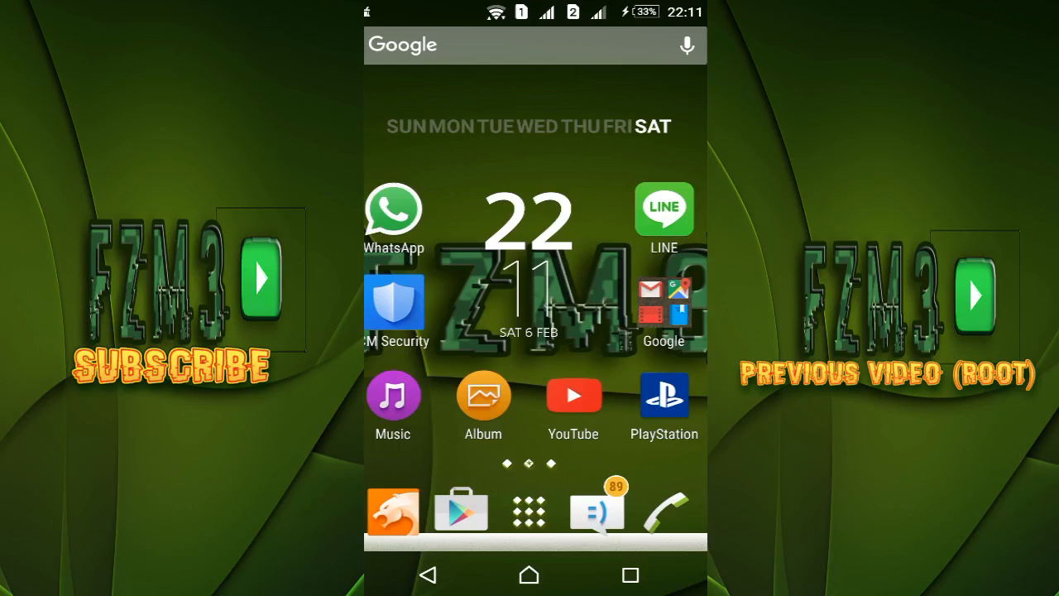
Launch KingRoot from the app drawer's alphabetical list
click(530, 510)
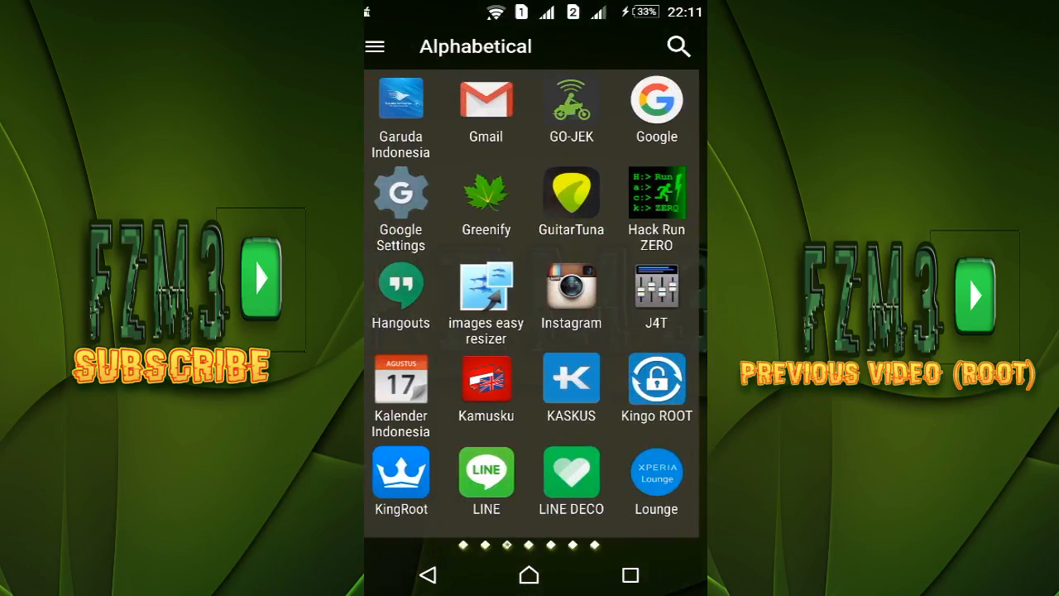
click(400, 471)
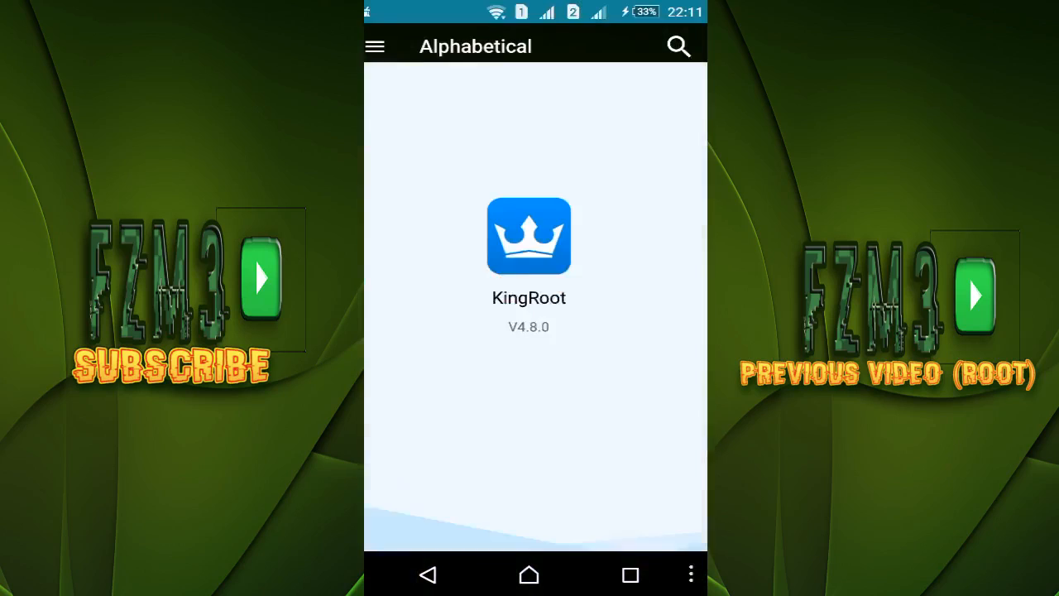
From General setting, choose Uninstall KingRoot to bring up the root-loss warning
click(530, 235)
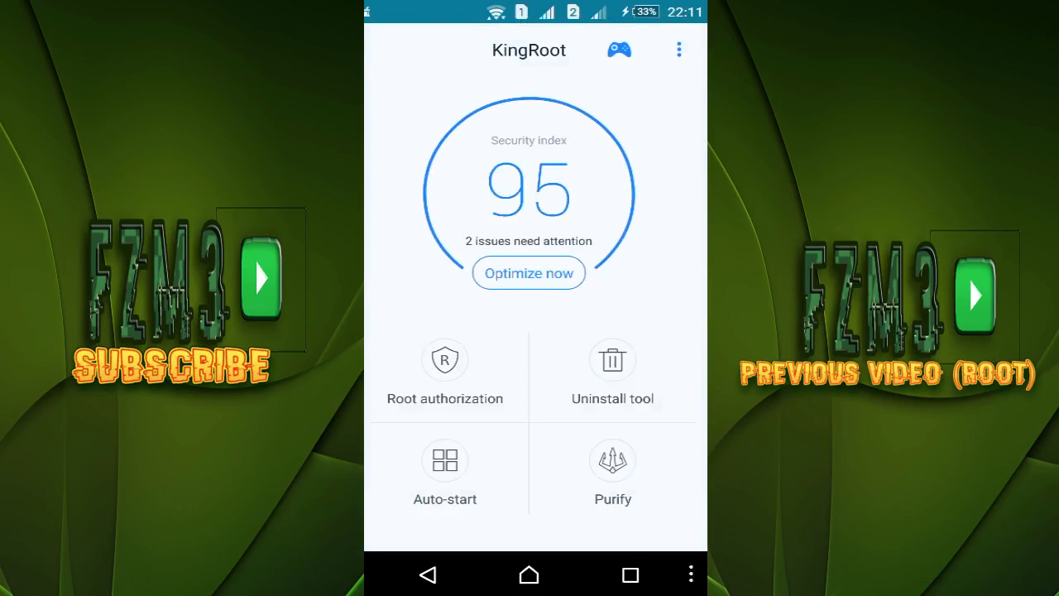
click(679, 50)
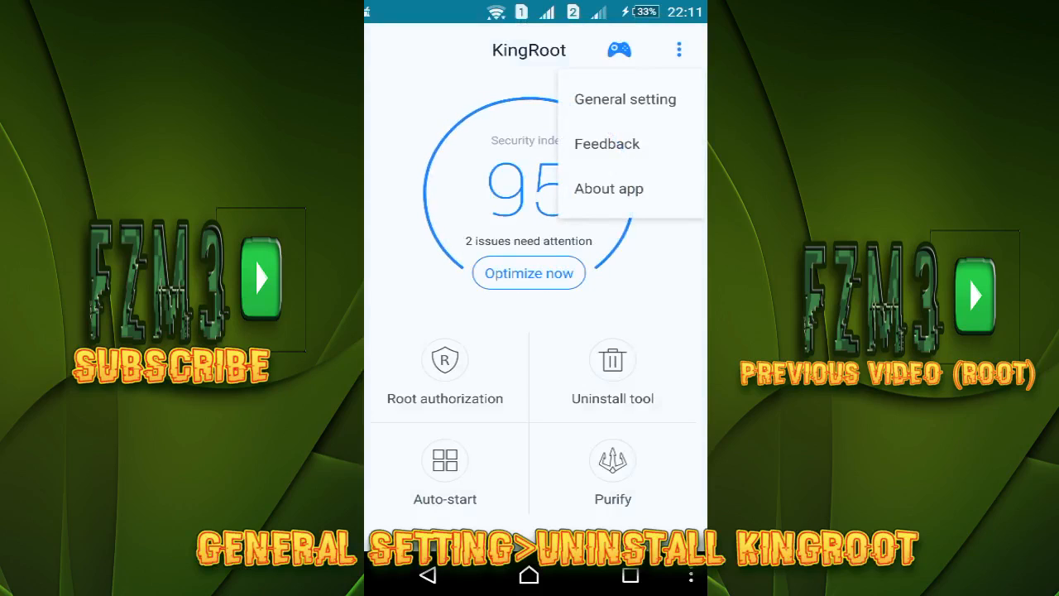
click(626, 99)
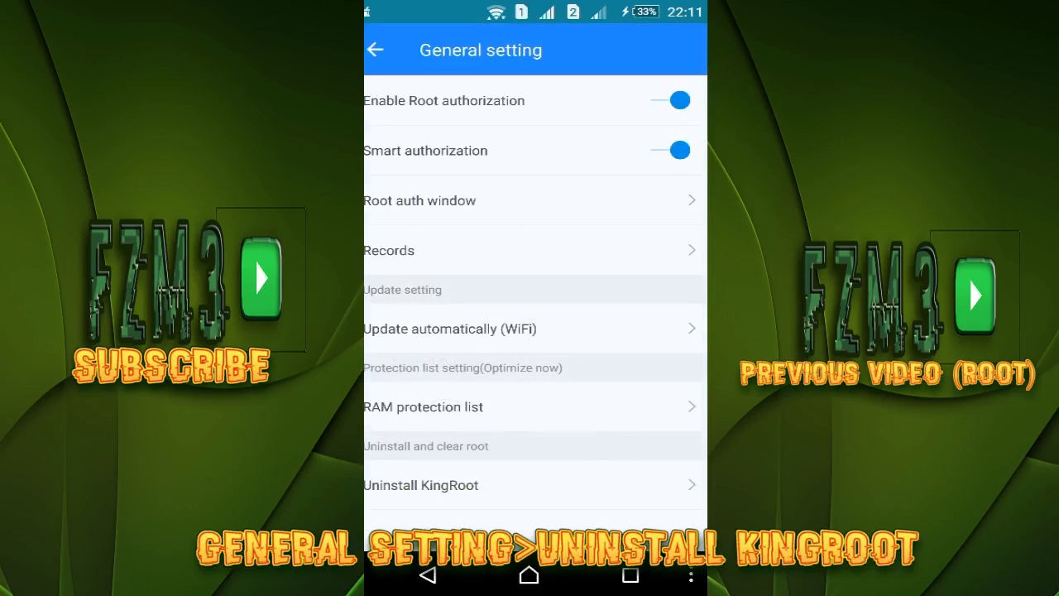
click(420, 485)
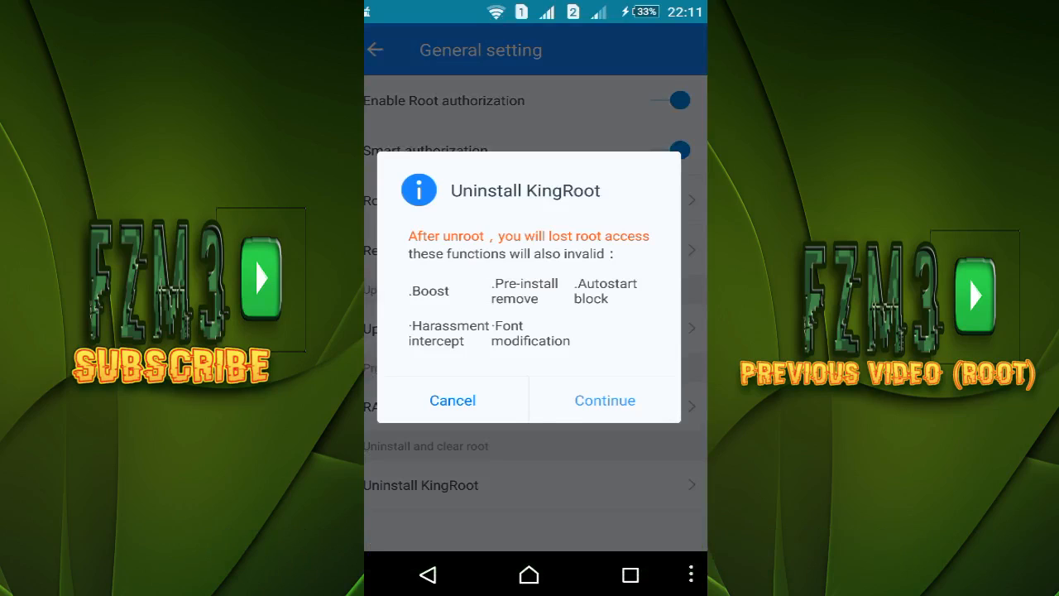
Continue past the warning, untick Backup Root, and confirm removing root and KingRoot
click(605, 399)
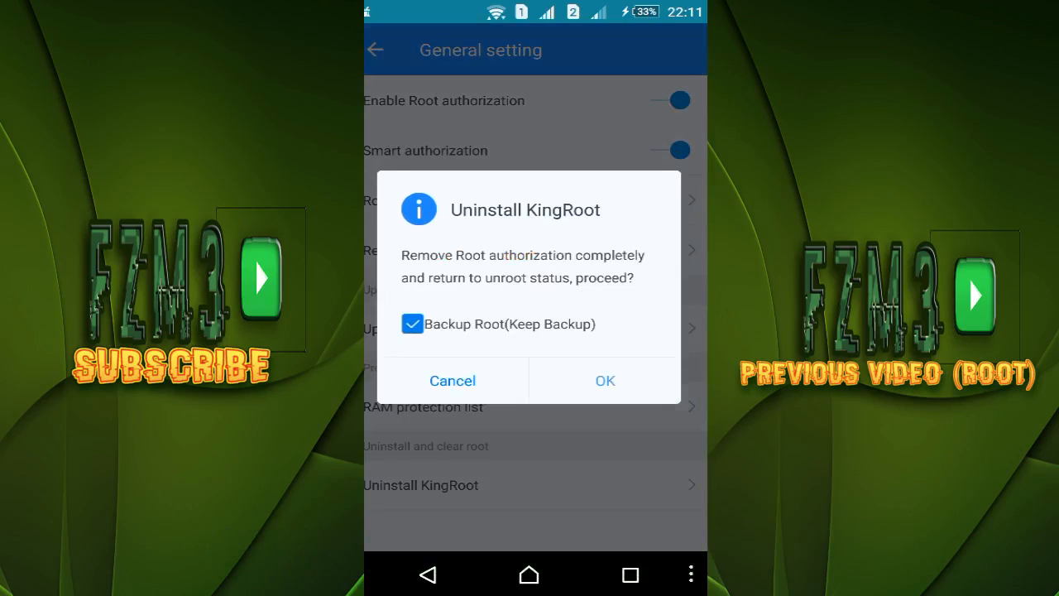
click(409, 323)
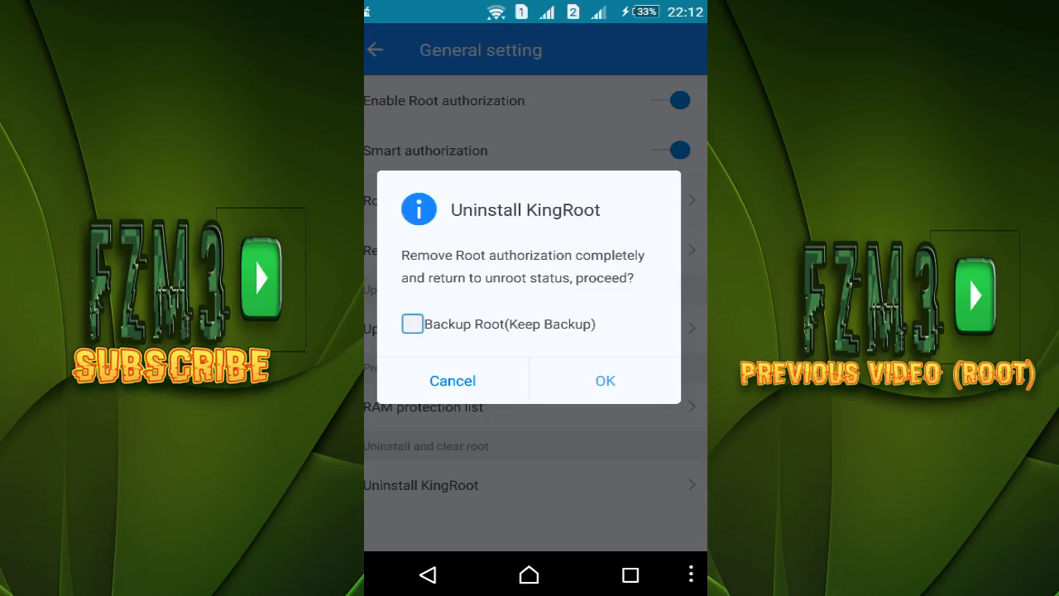
click(604, 379)
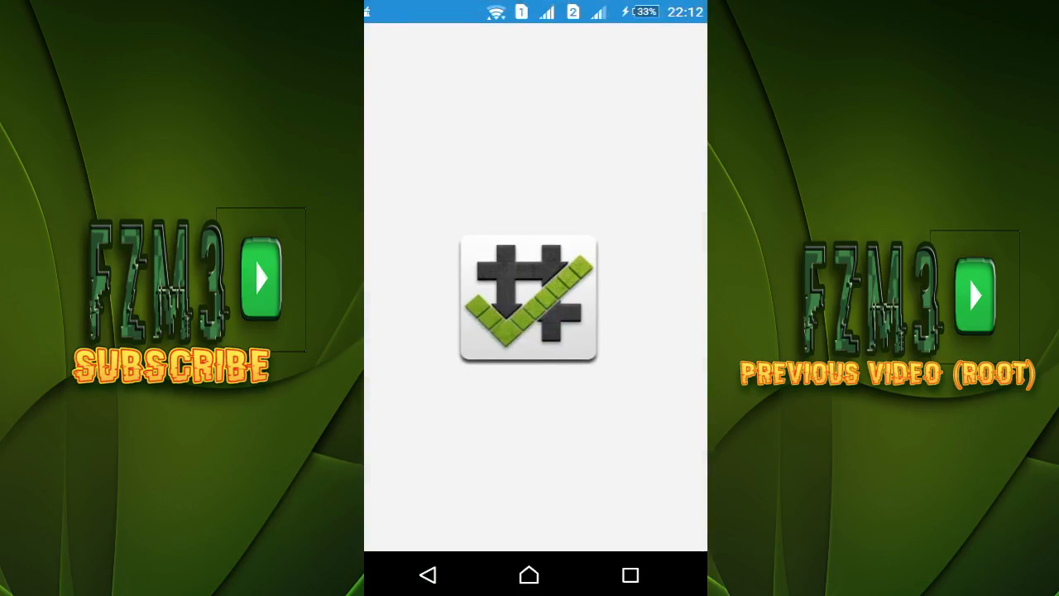
Verify root shows not properly installed, then clean KingRoot's 160.00B of residual files
click(528, 298)
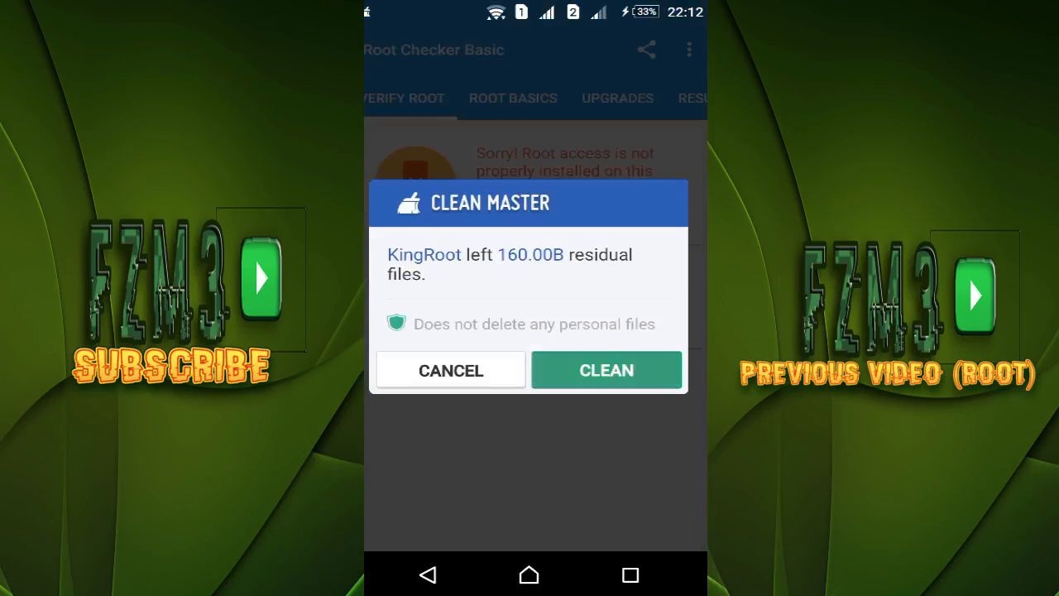
click(606, 371)
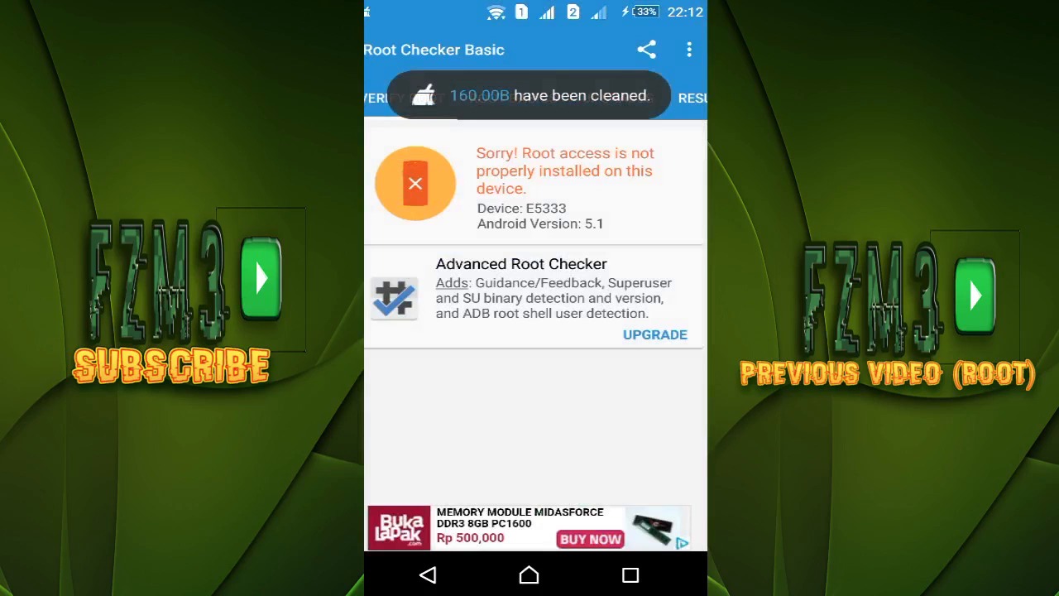